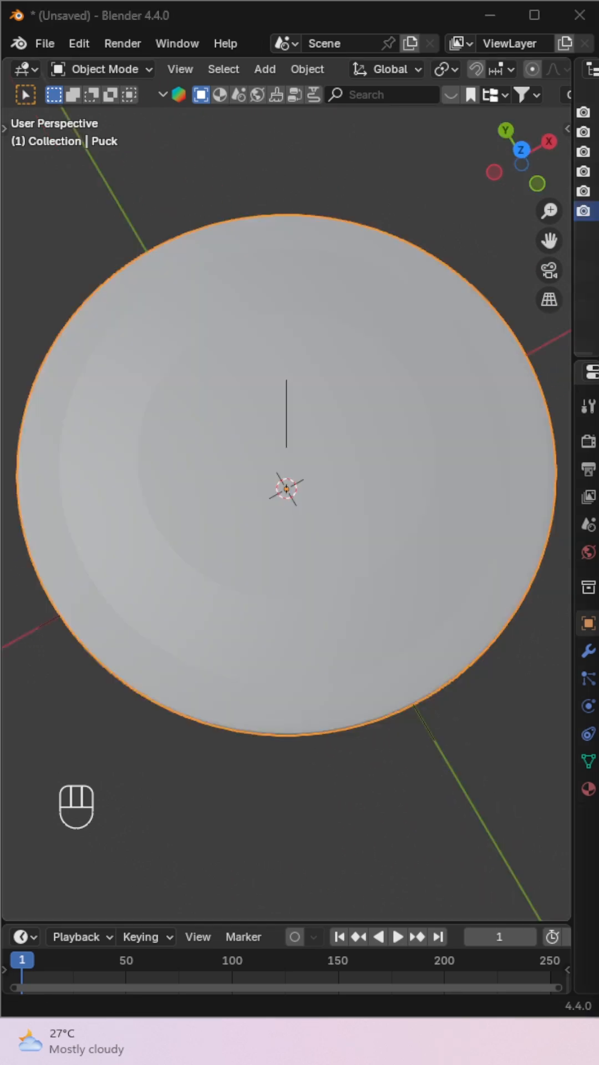
Separate the puck top's circular edge loop into its own curve object, Puck.001
{"action": "key", "text": "Tab"}
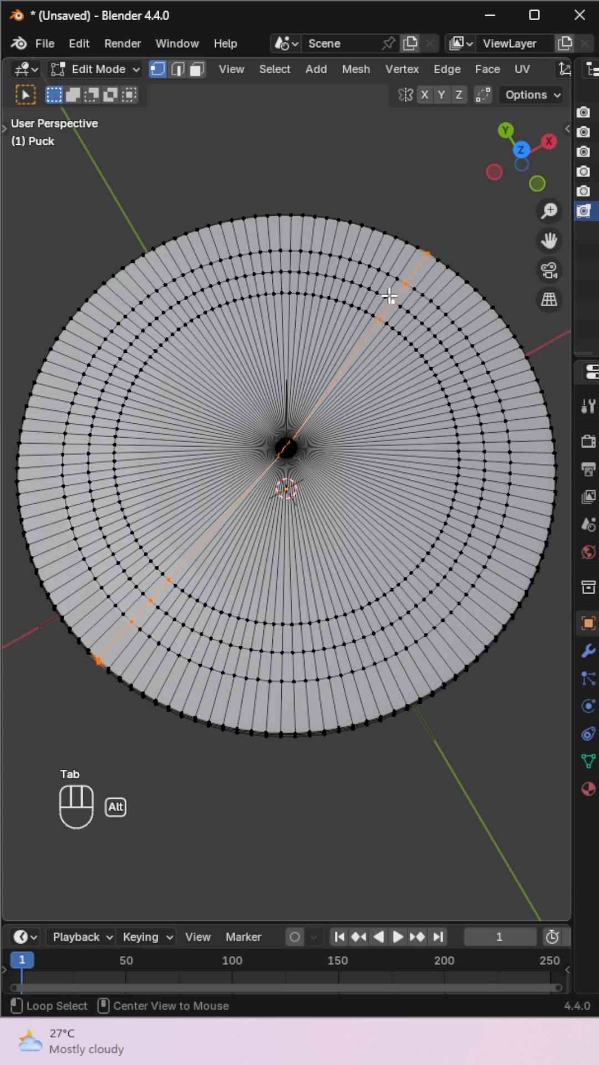
{"action": "left_click", "coordinate": [377, 293]}
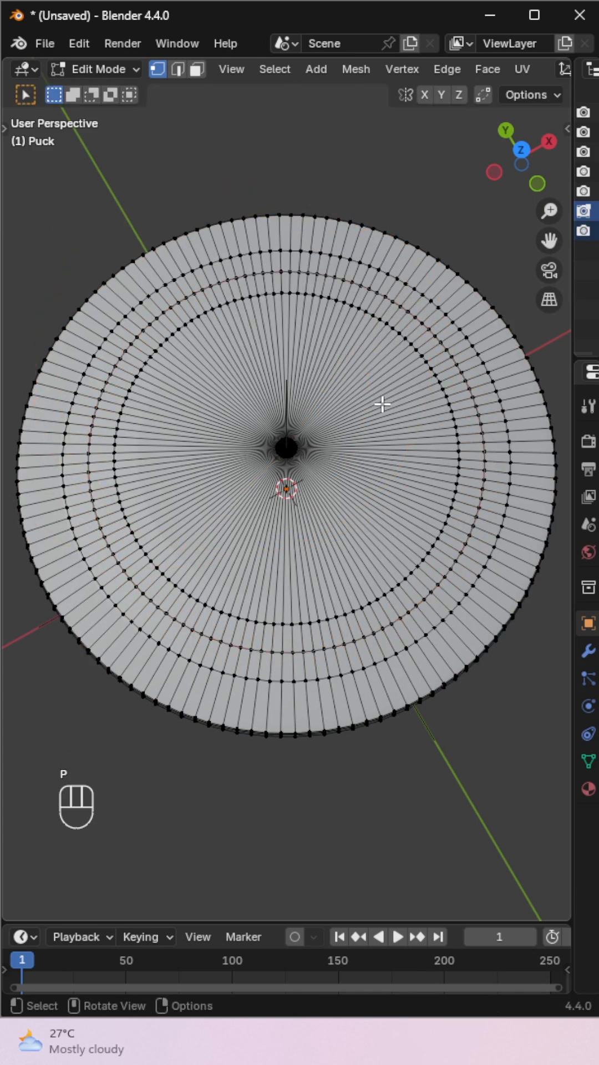
{"action": "key", "text": "Tab"}
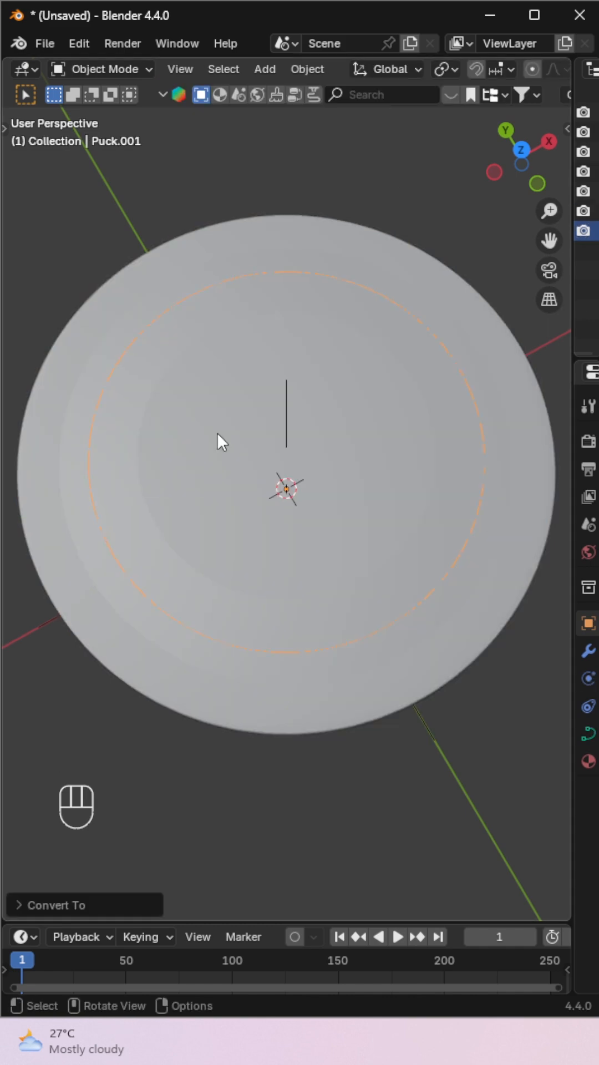
Add a text object beside the puck with Shift+A > Text
{"action": "key", "text": "shift+a"}
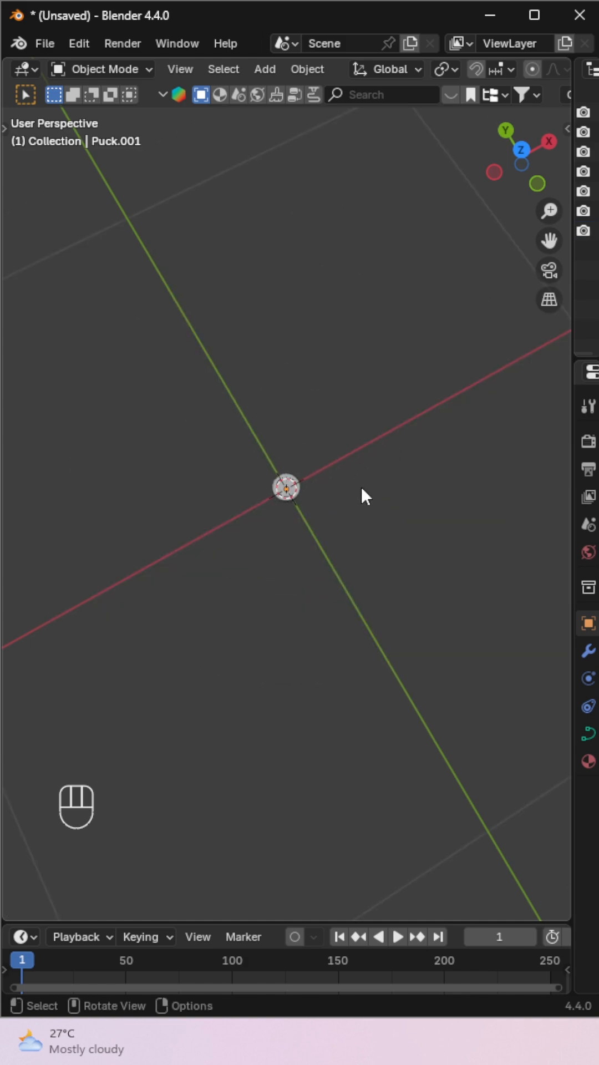
{"action": "left_click", "coordinate": [264, 69]}
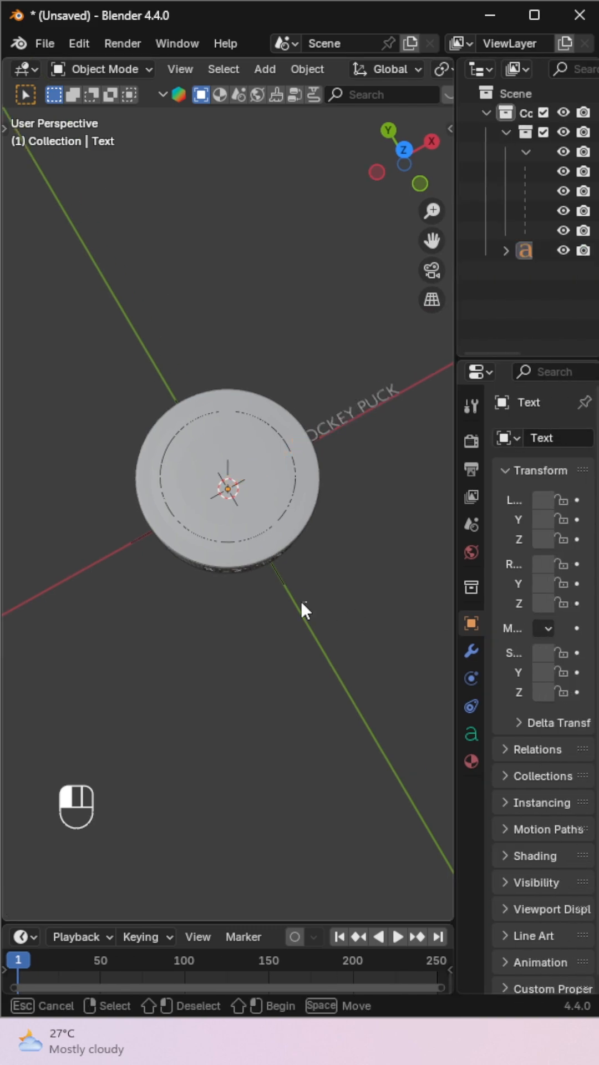
In the text's Font settings, set Text on Curve to Puck.001
{"action": "left_click", "coordinate": [470, 733]}
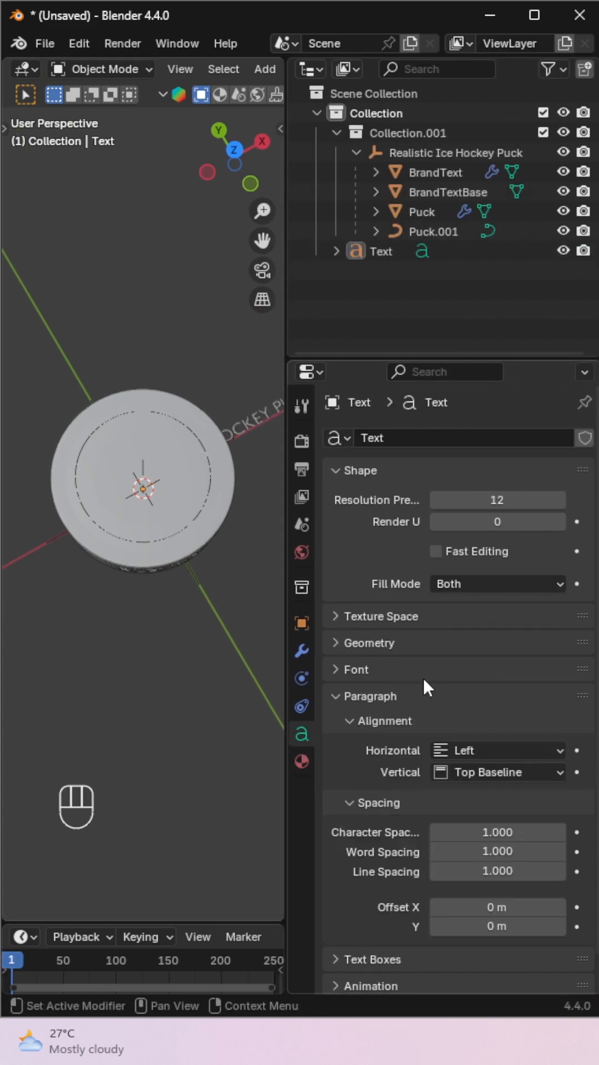
{"action": "left_click", "coordinate": [356, 669]}
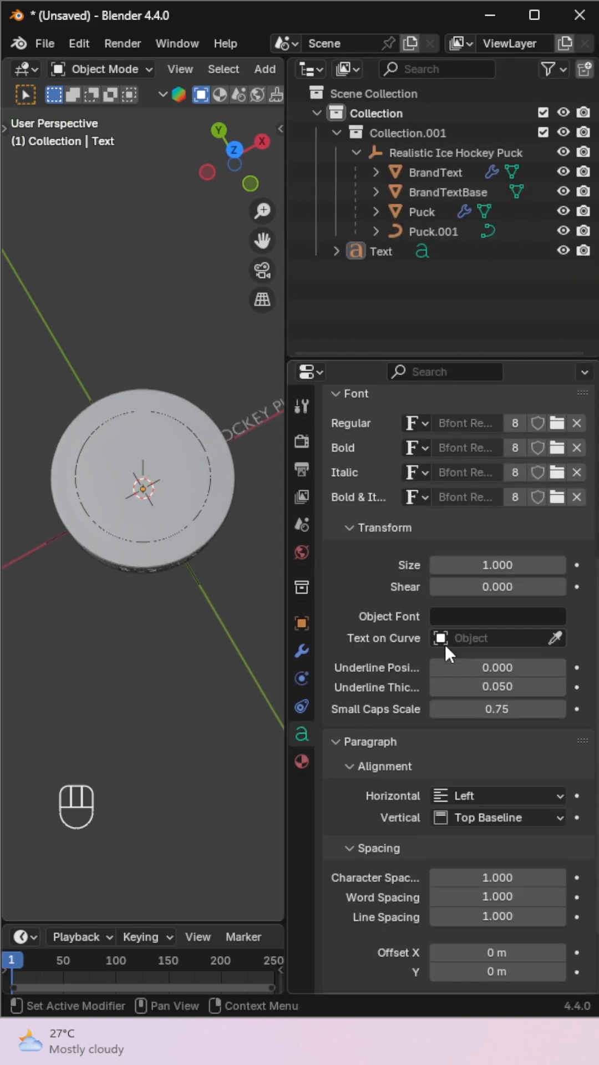
{"action": "left_click", "coordinate": [556, 637]}
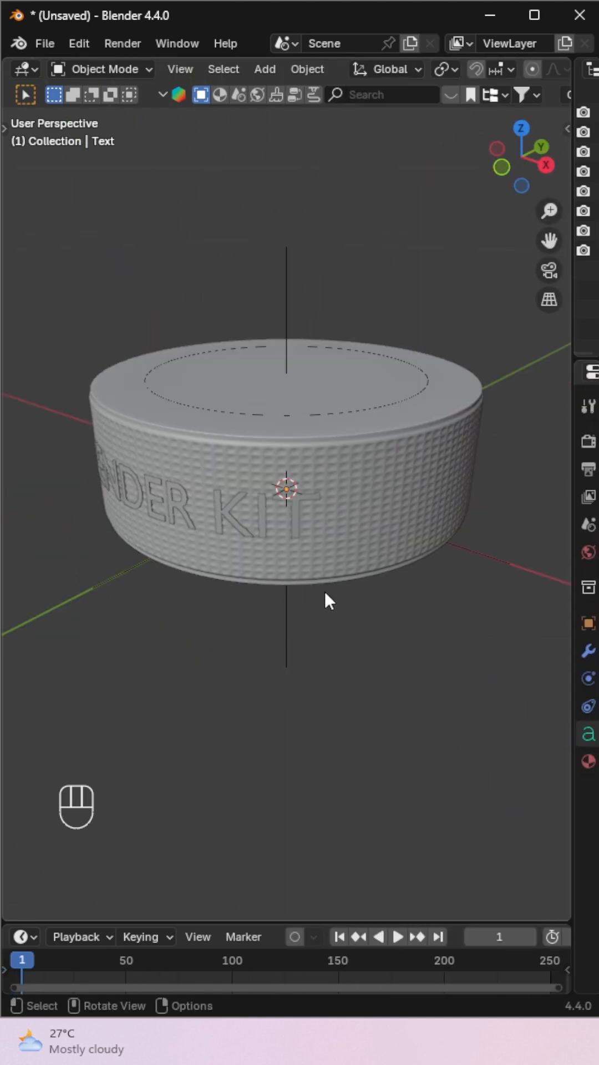
View the puck from above to inspect the arched OFFICIAL HOCKEY PUCK text
{"action": "key", "text": "g"}
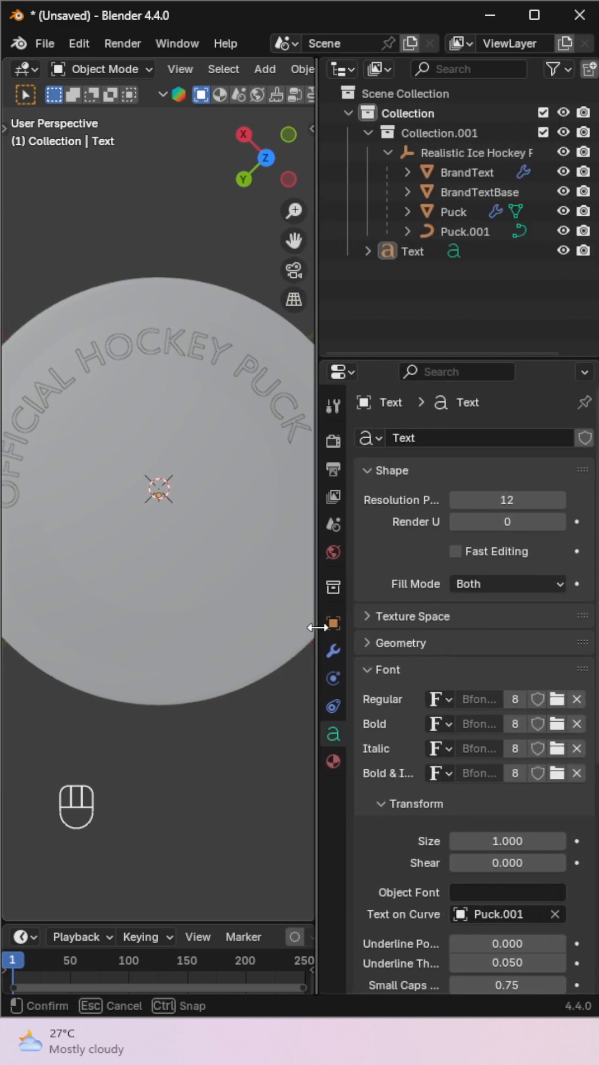
Add a Shrinkwrap modifier to the text using Project wrap and Above Surface snapping
{"action": "left_click", "coordinate": [333, 650]}
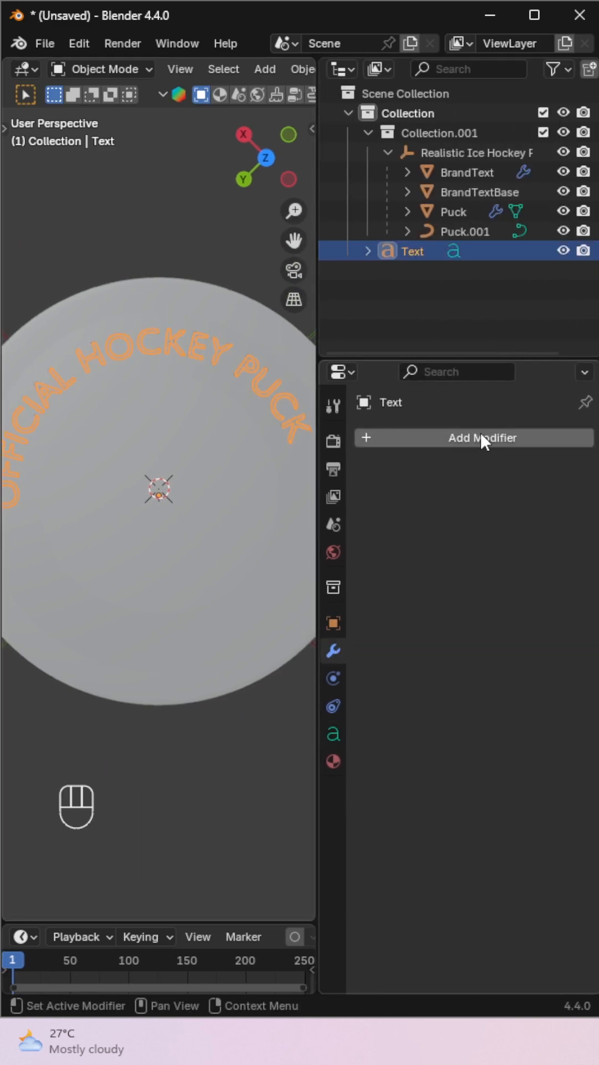
{"action": "left_click", "coordinate": [473, 437]}
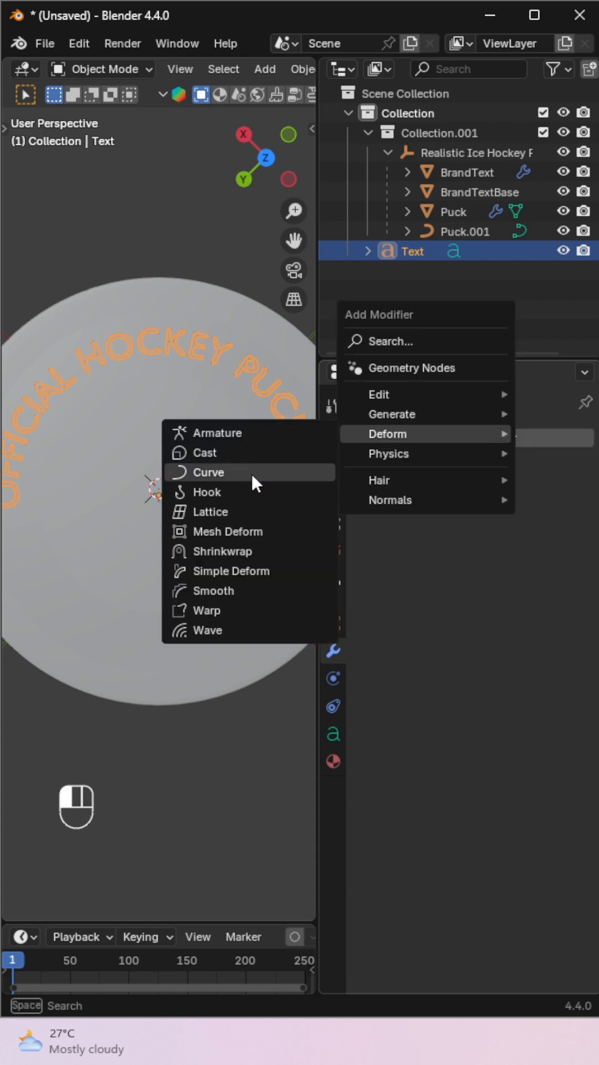
{"action": "left_click", "coordinate": [223, 551]}
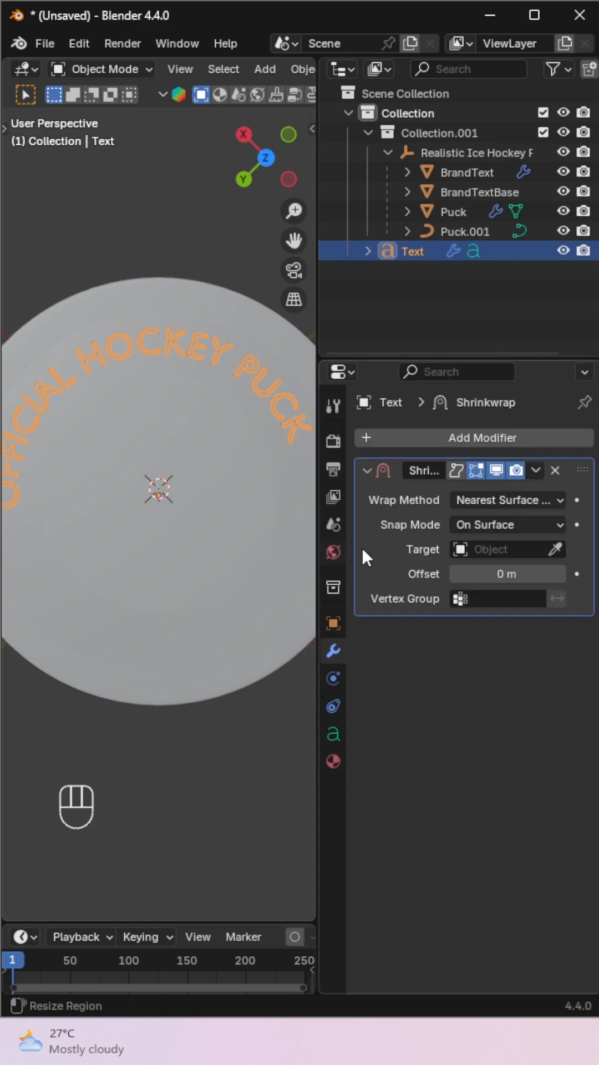
{"action": "left_click", "coordinate": [505, 499]}
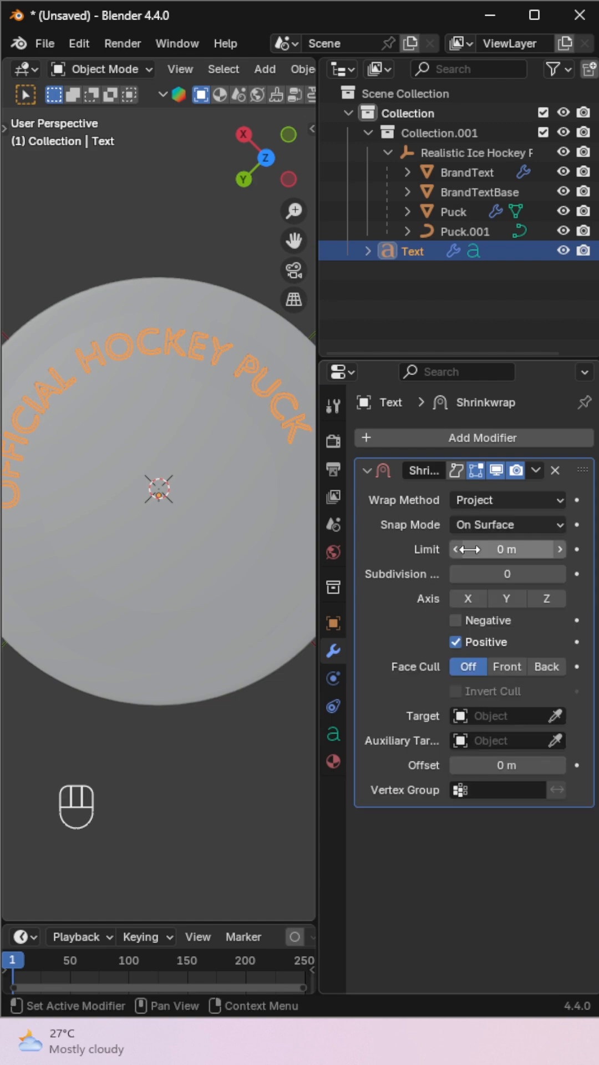
{"action": "left_click", "coordinate": [505, 524]}
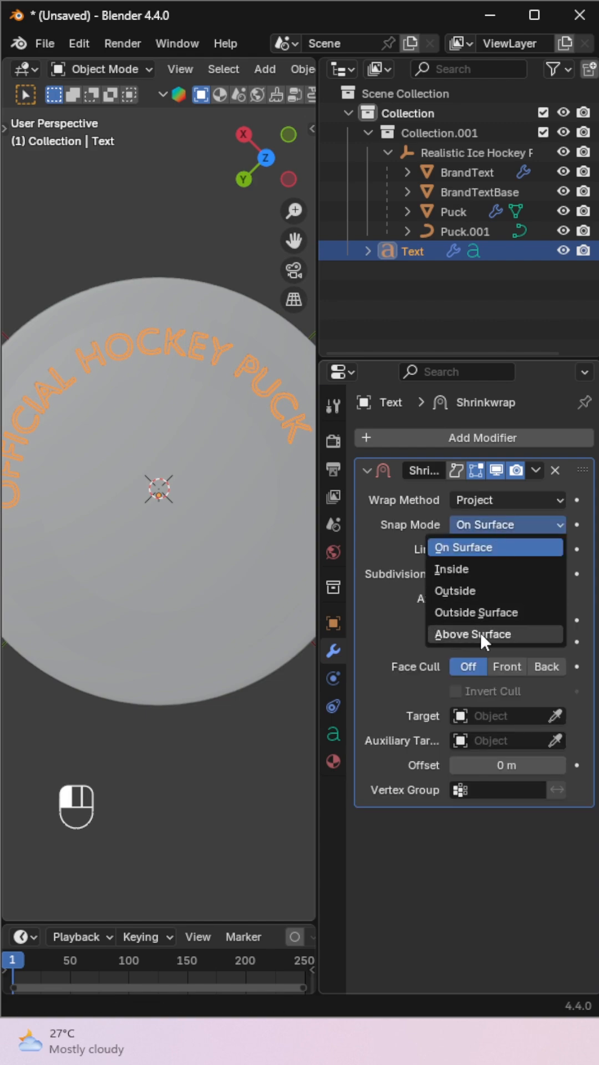
{"action": "left_click", "coordinate": [473, 633]}
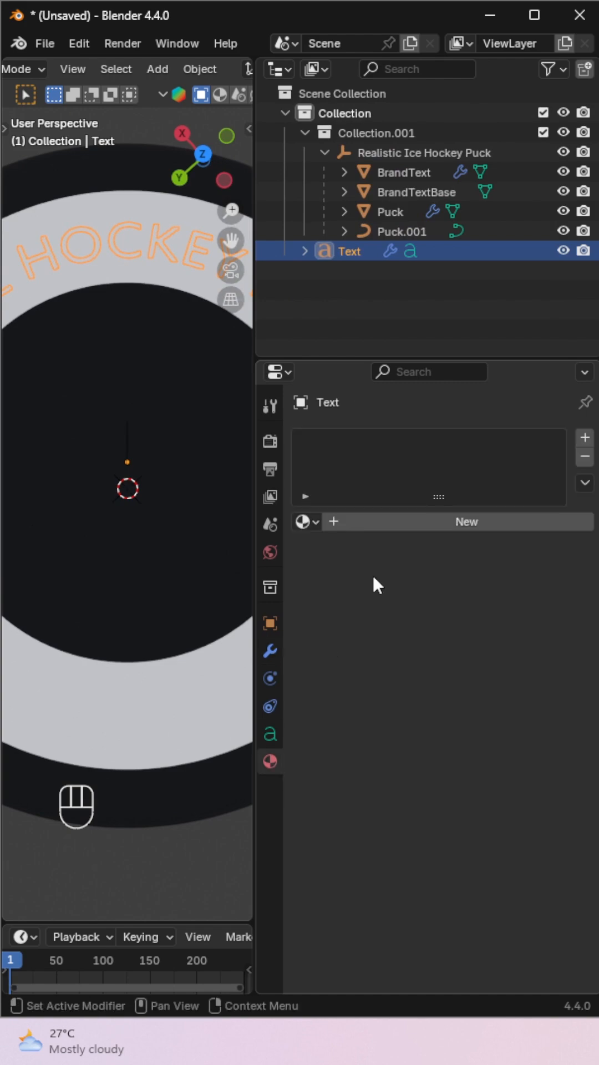
Create a new black material named Black for the text
{"action": "left_click", "coordinate": [465, 521]}
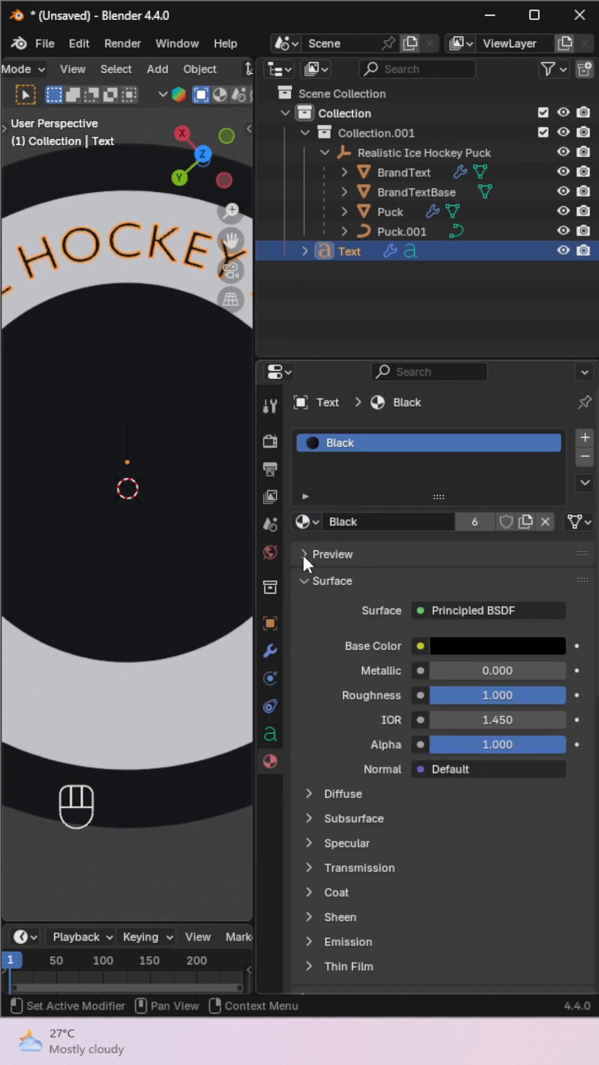